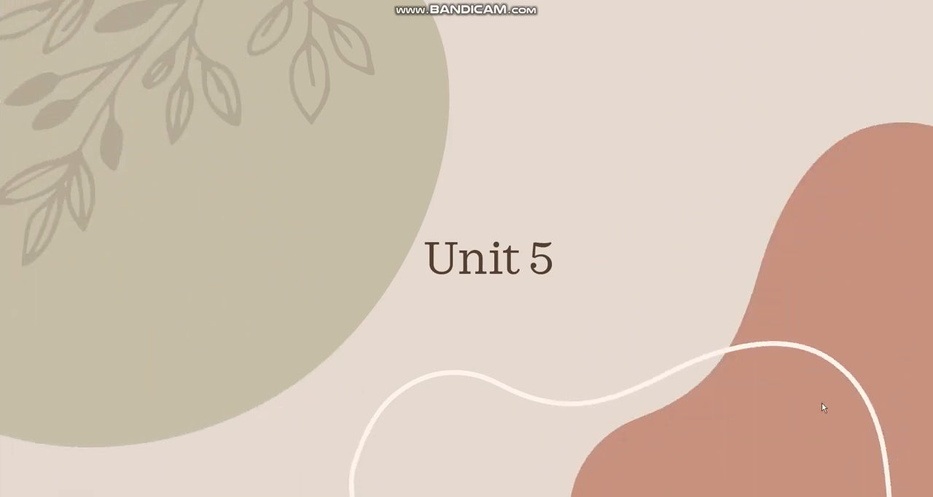
mouse_move(819, 420)
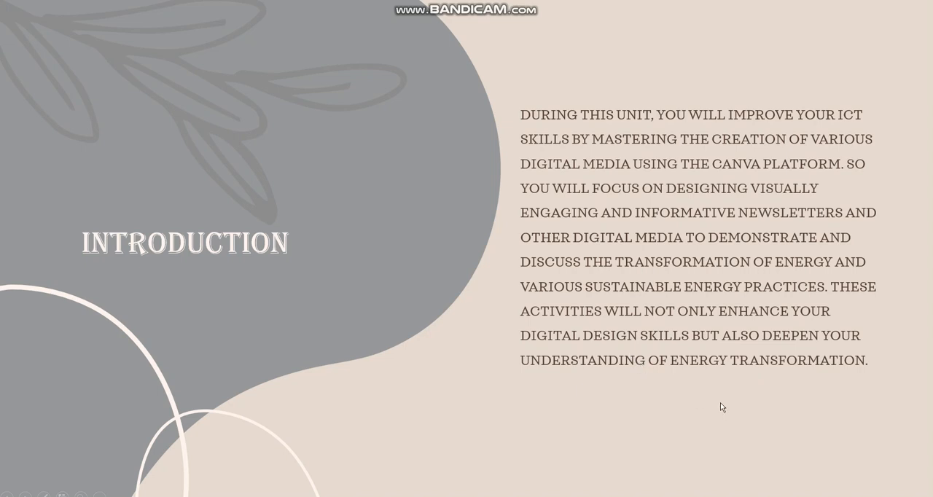
mouse_move(738, 403)
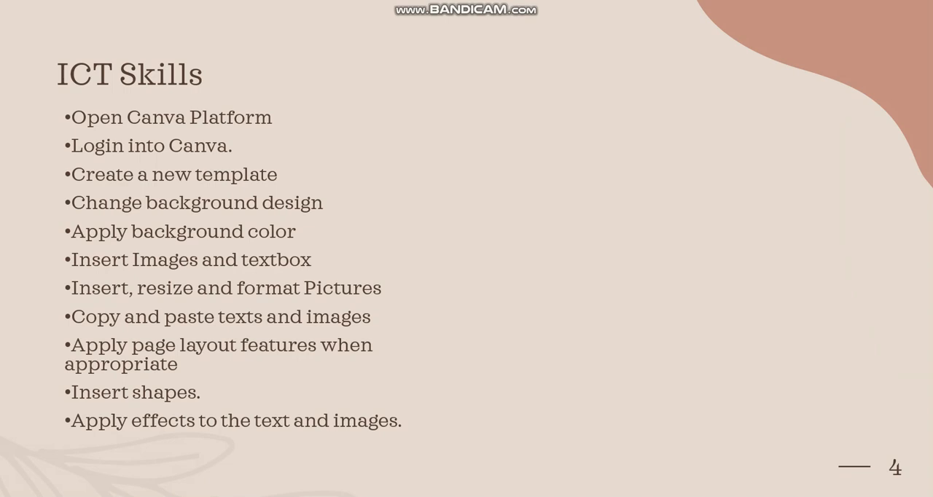
mouse_move(386, 292)
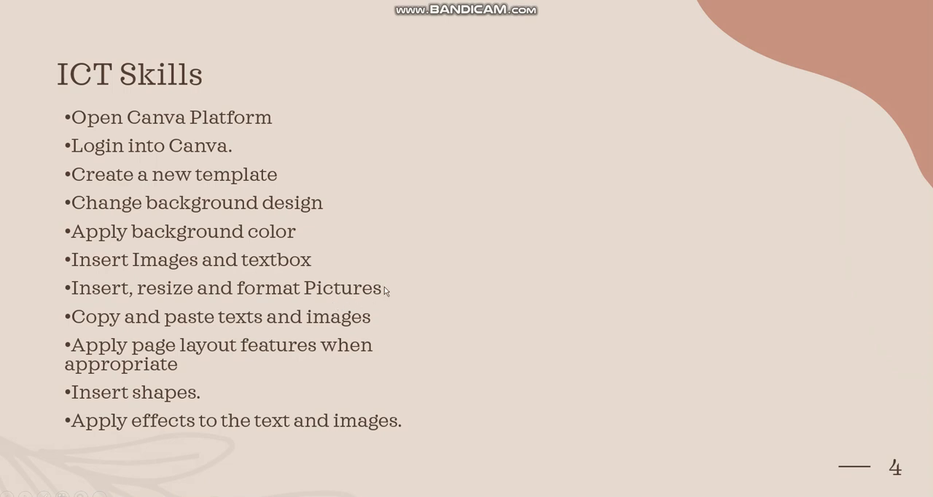